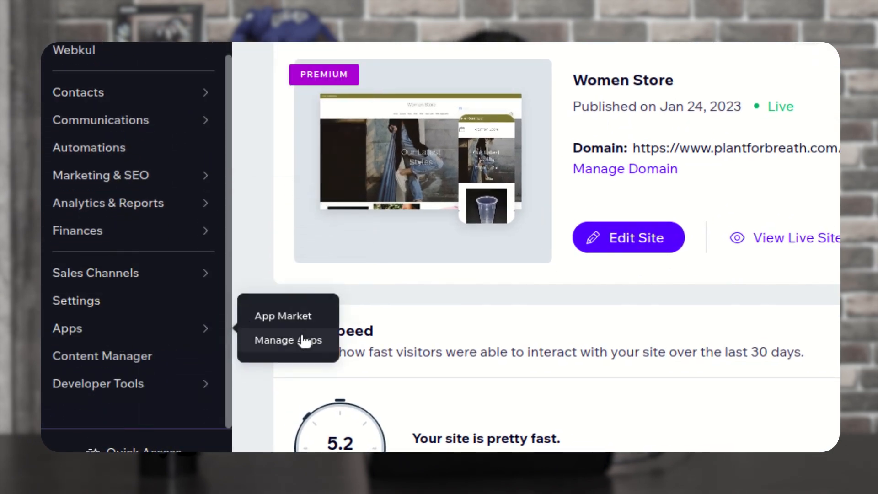
Launch the Multi Vendor Marketplace app from the site's installed apps list
click(288, 341)
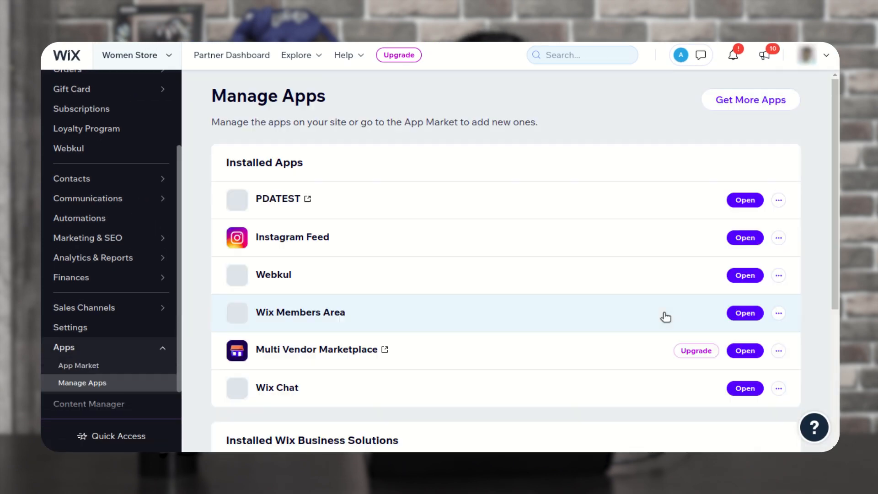
scroll(down, 3)
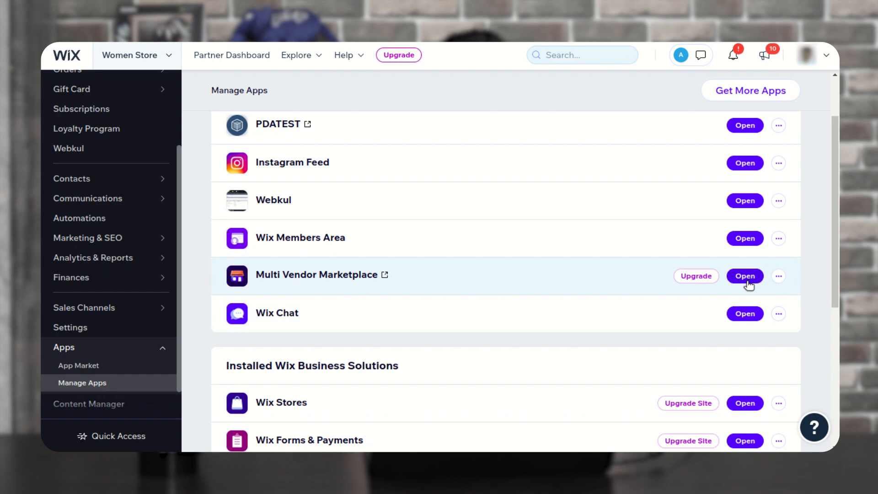
click(745, 275)
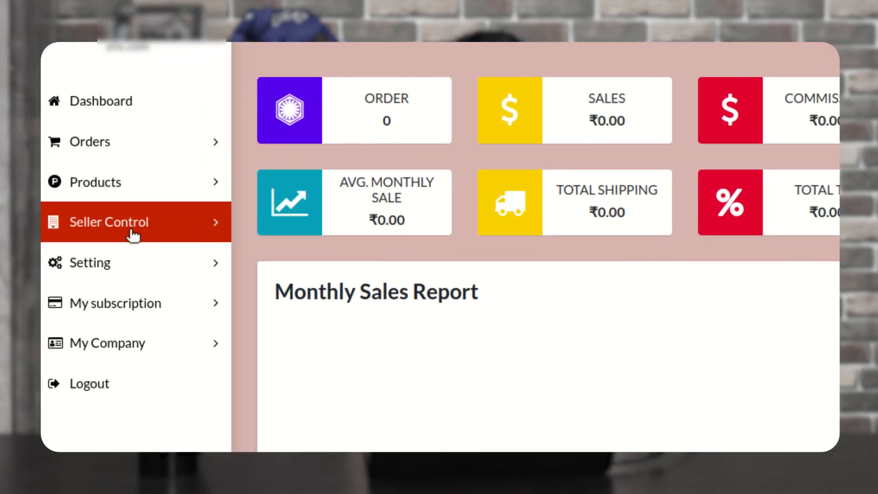
Show the Seller Plans list under Seller Control in the sidebar
click(109, 221)
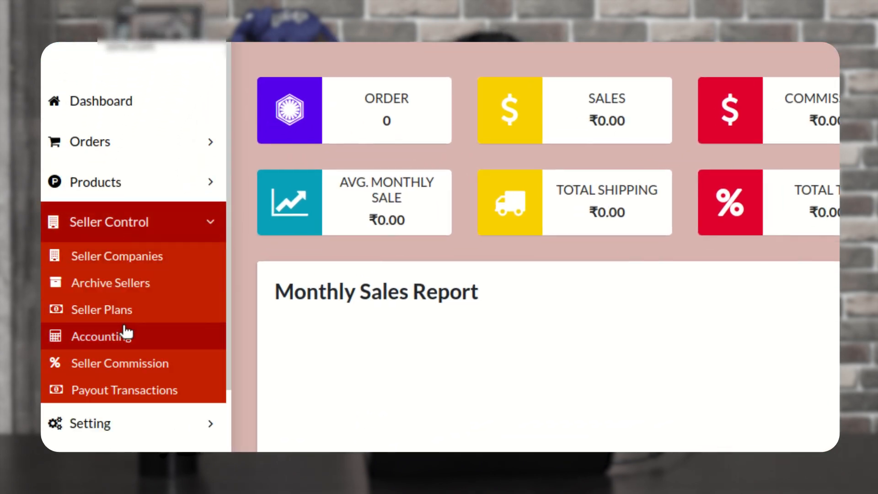
click(101, 309)
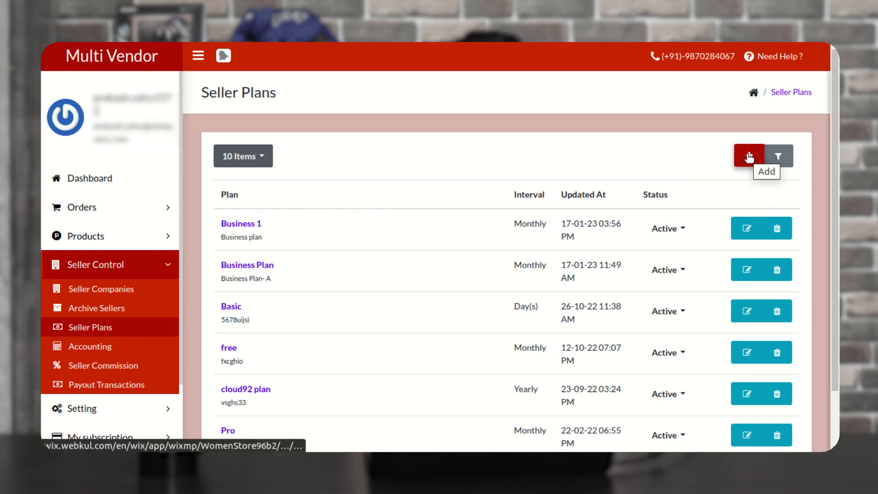
Start a new seller plan with title Standard, code Standard plan and price 999
click(749, 155)
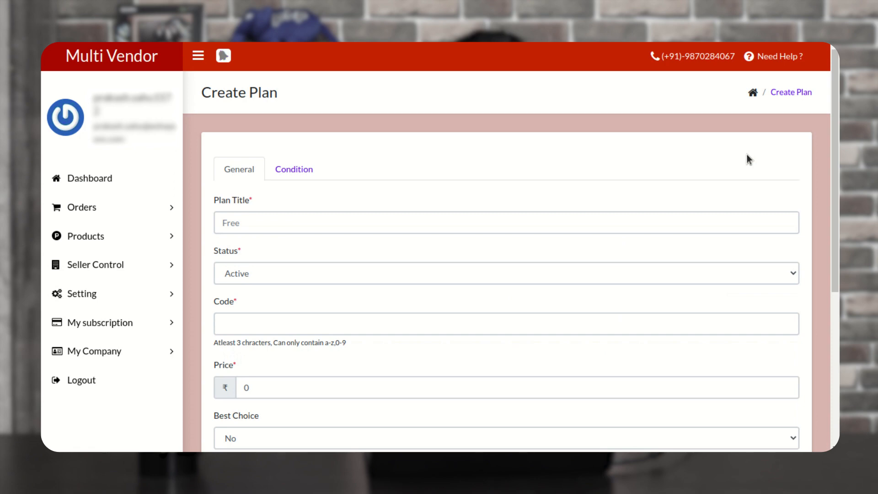
scroll(down, 3)
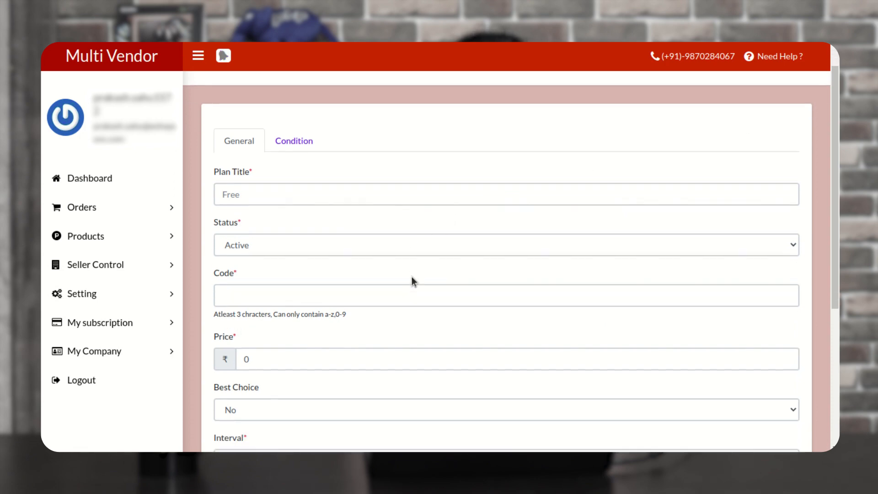
scroll(down, 3)
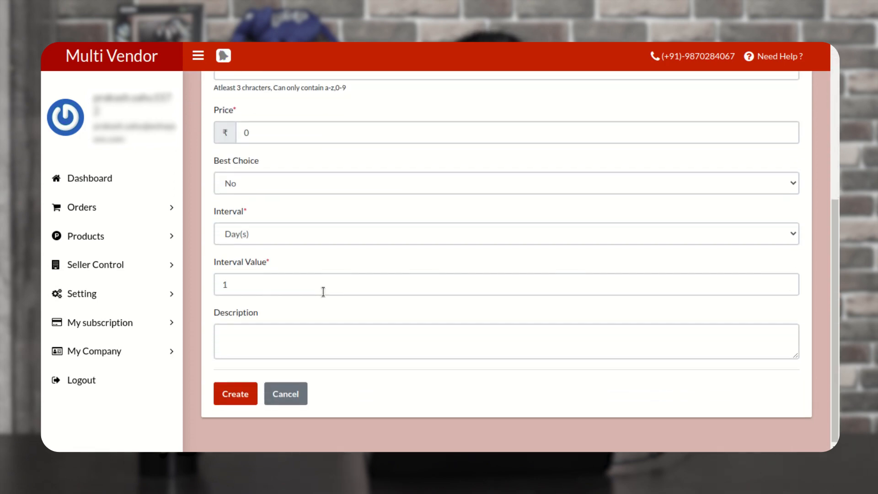
scroll(up, 3)
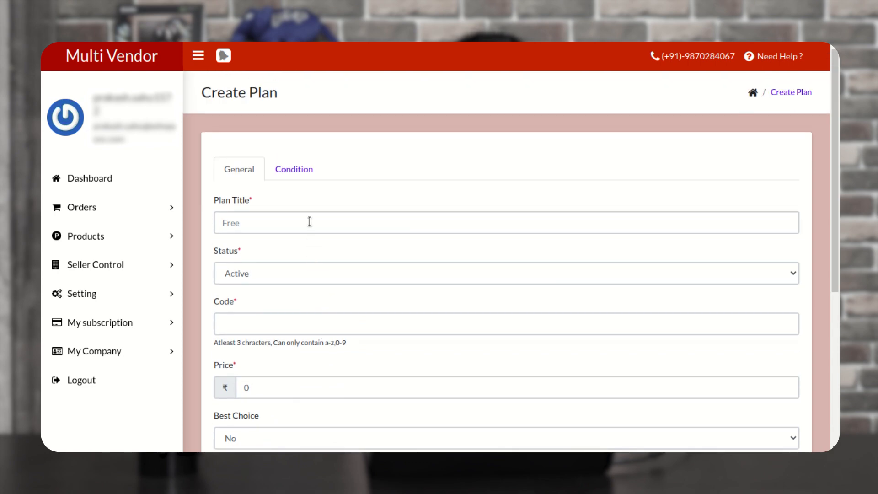
text(Standard)
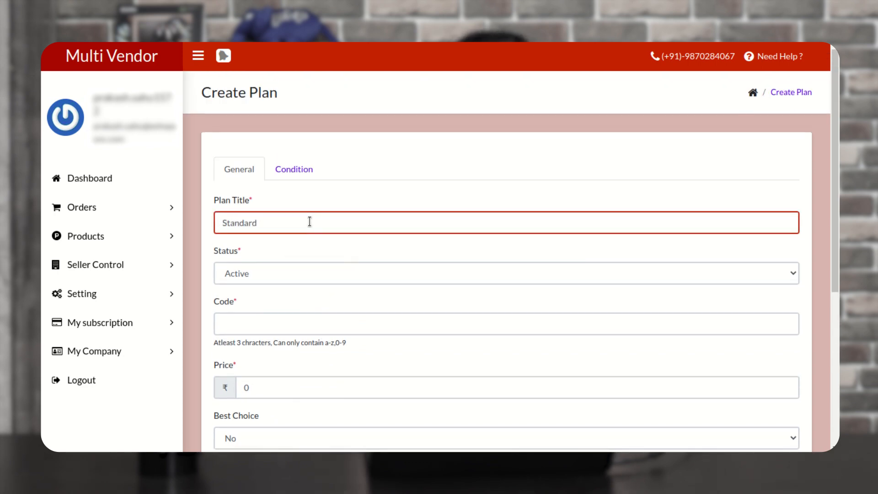
click(504, 324)
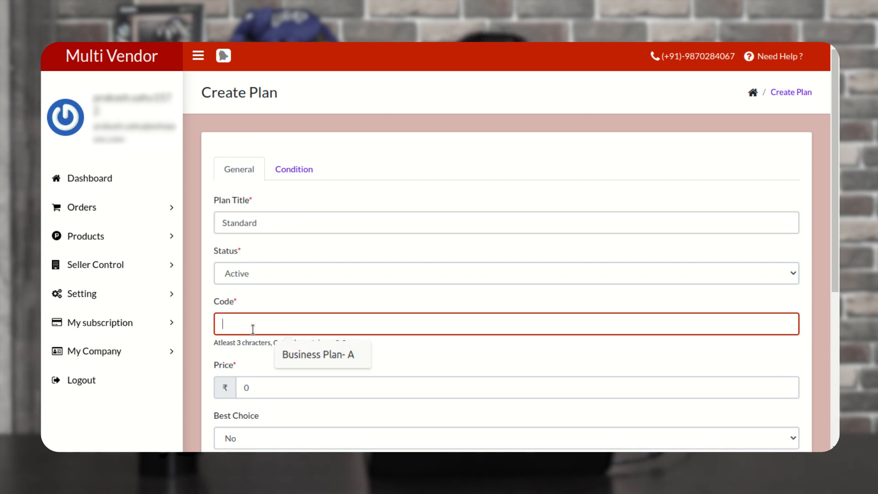
text(Standard plan)
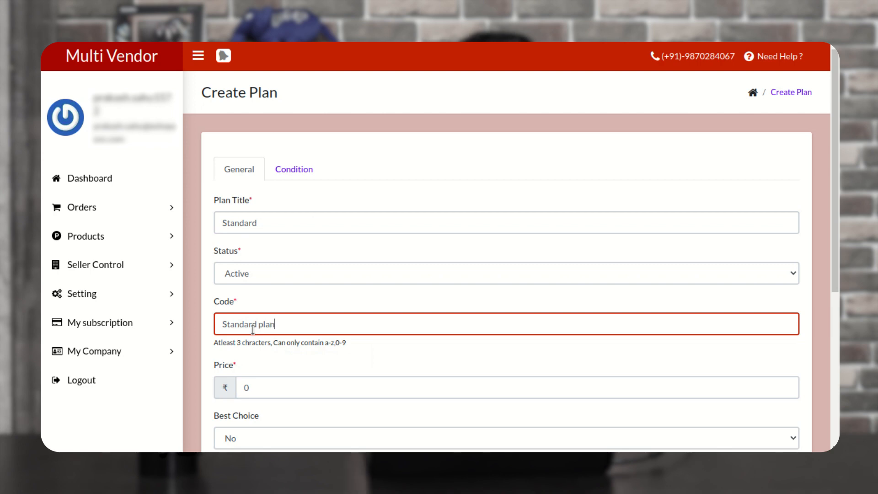
click(504, 388)
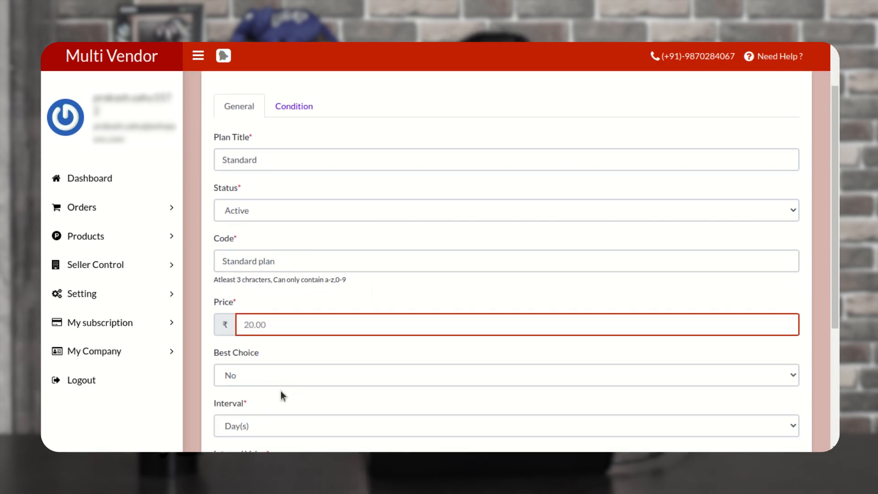
text(999)
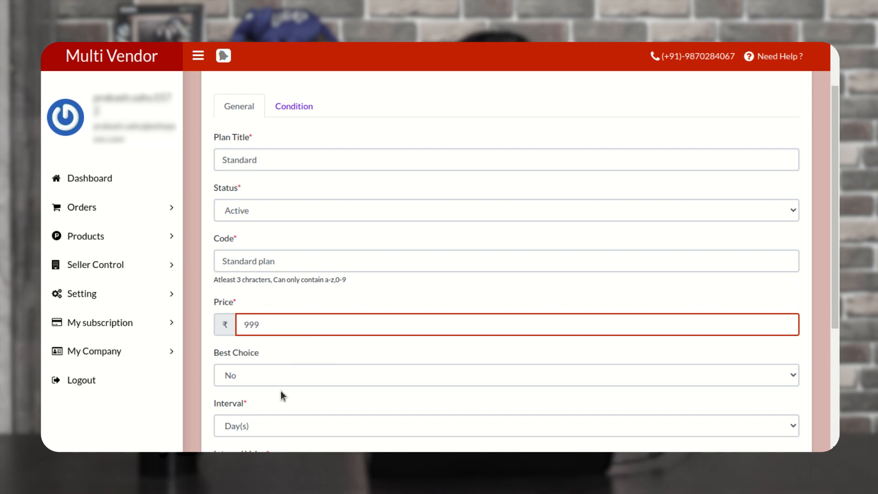
Keep Best Choice as No and set the plan's billing interval to Monthly
click(505, 376)
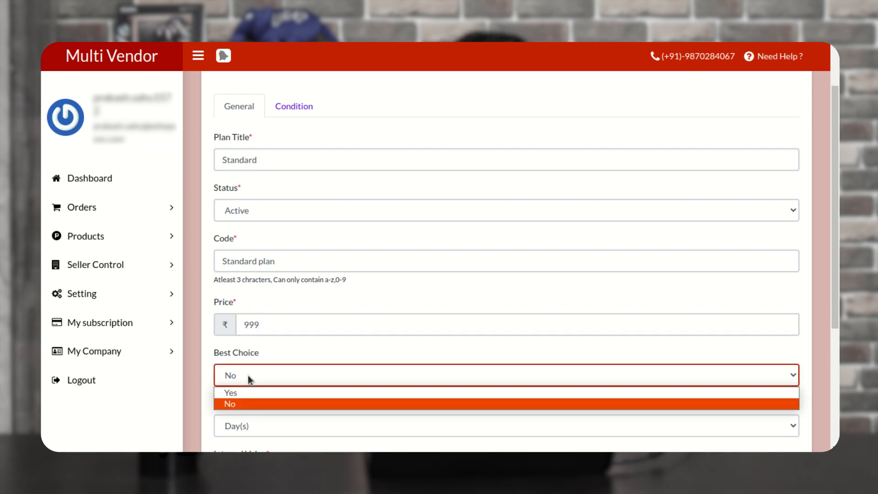
mouse_move(251, 388)
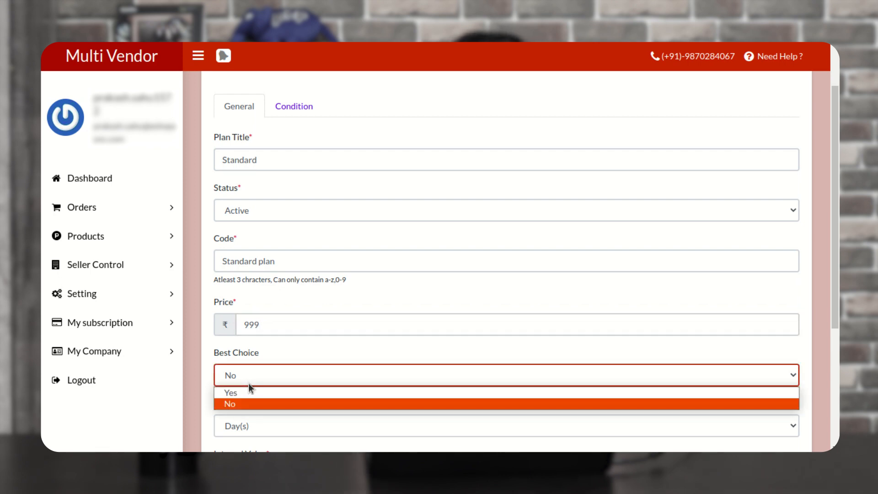
click(230, 403)
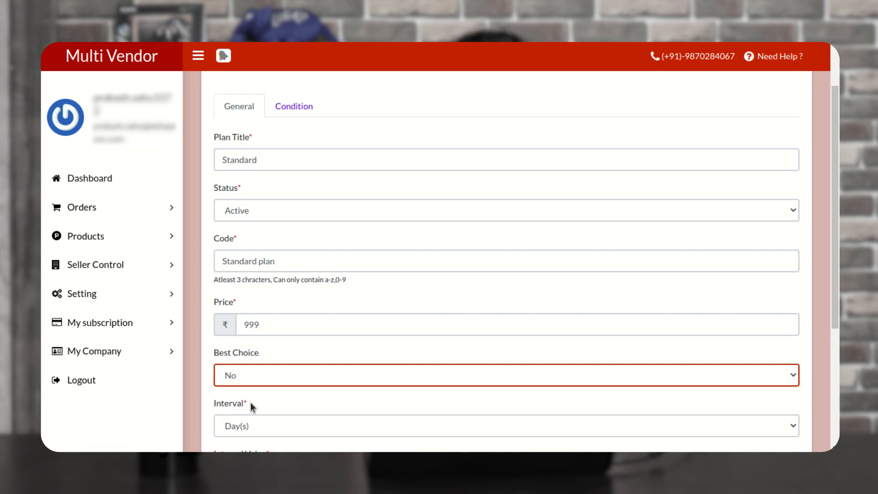
scroll(down, 3)
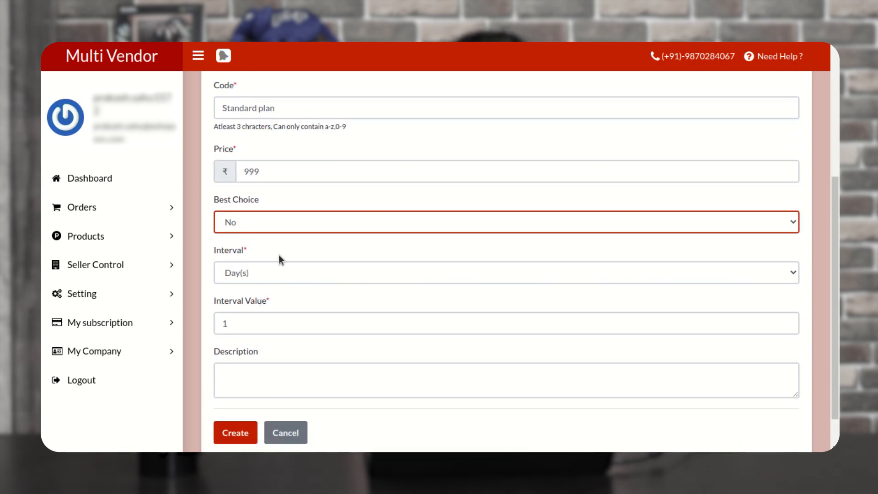
click(504, 272)
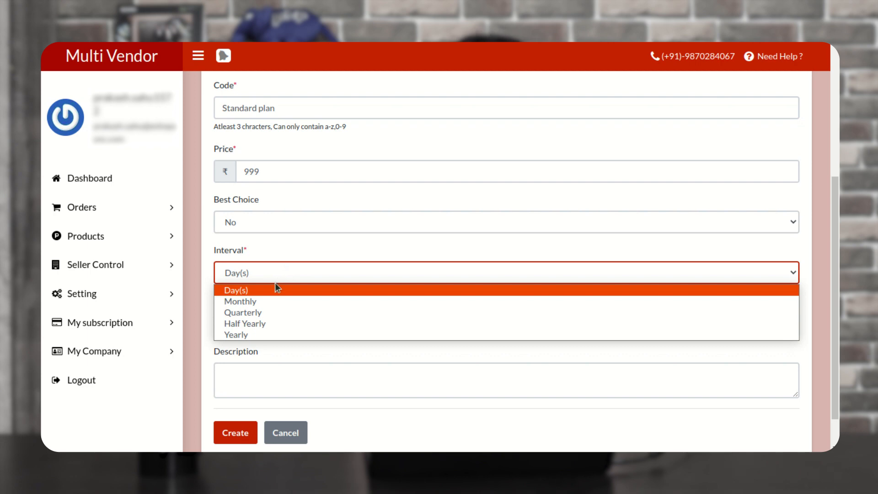
click(240, 301)
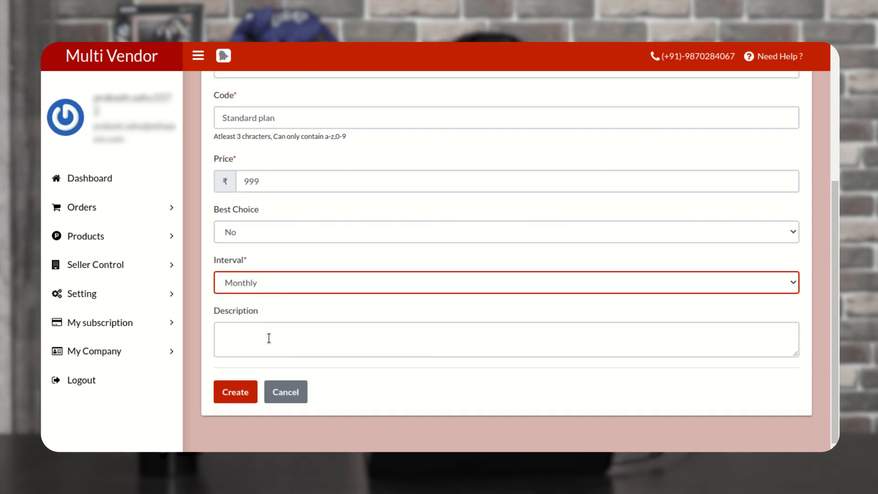
click(504, 340)
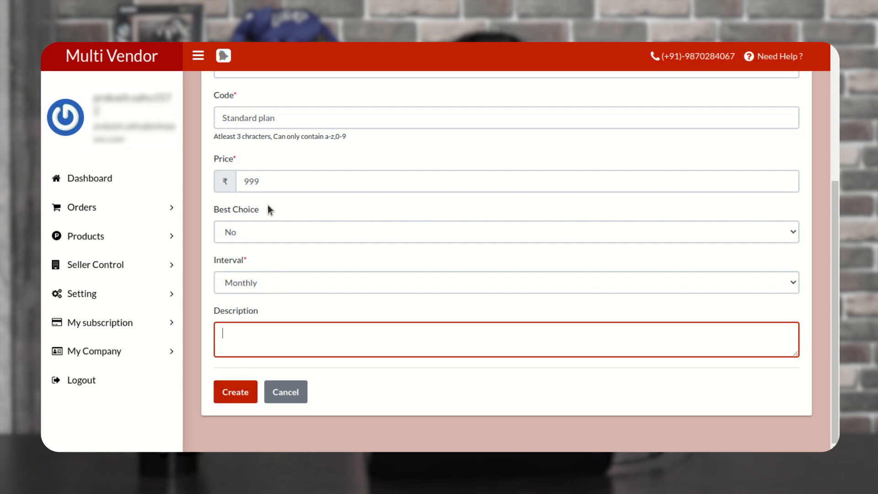
Set Max Product 100 and Commission 20 under Condition, then create the Standard plan
click(294, 170)
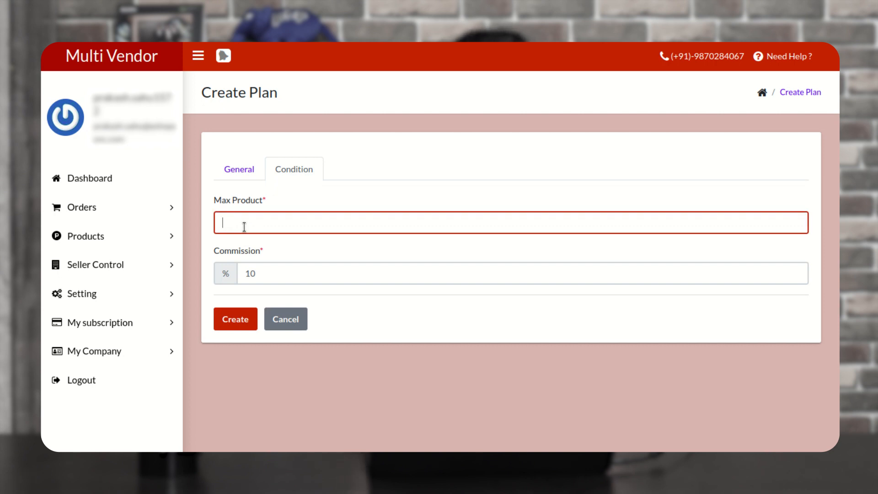
text(1)
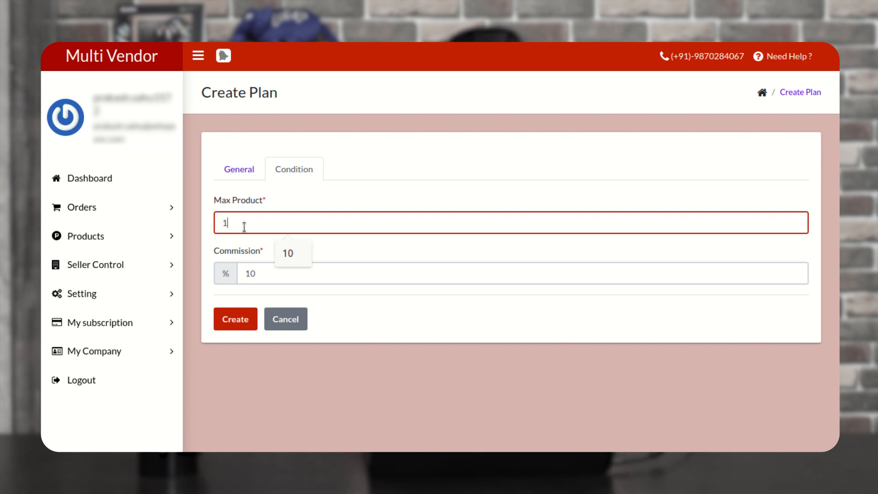
text(00)
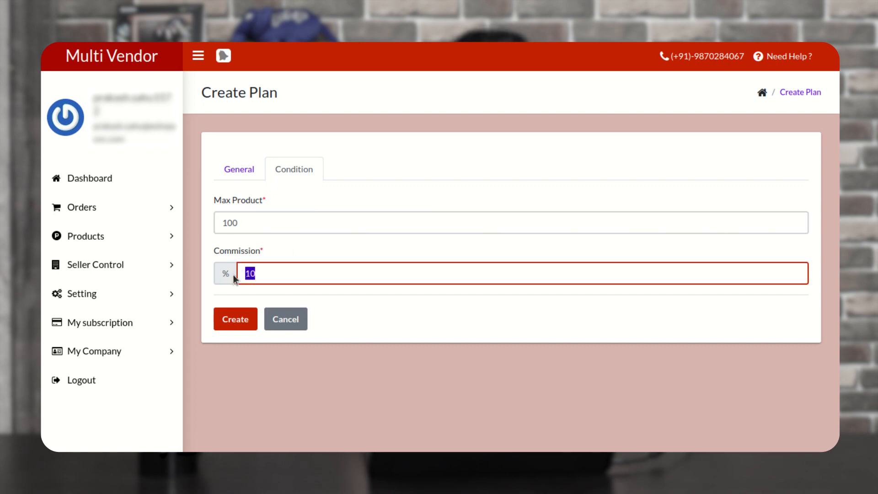
text(20)
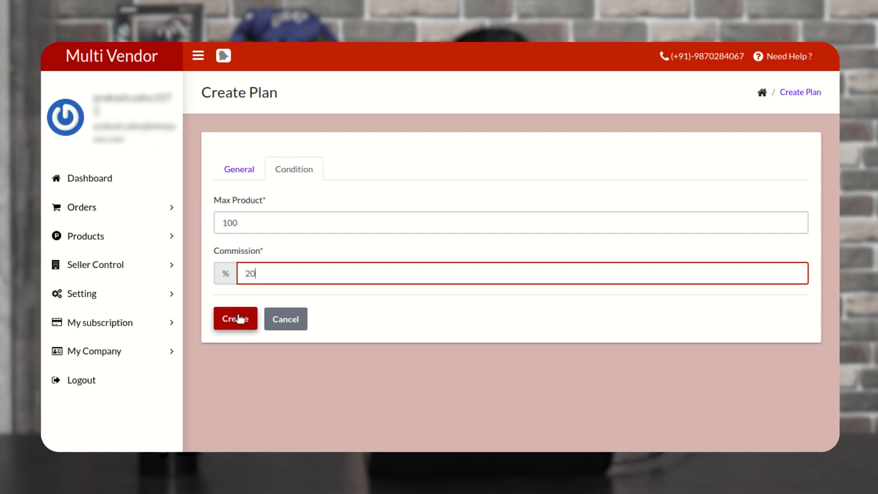
click(235, 318)
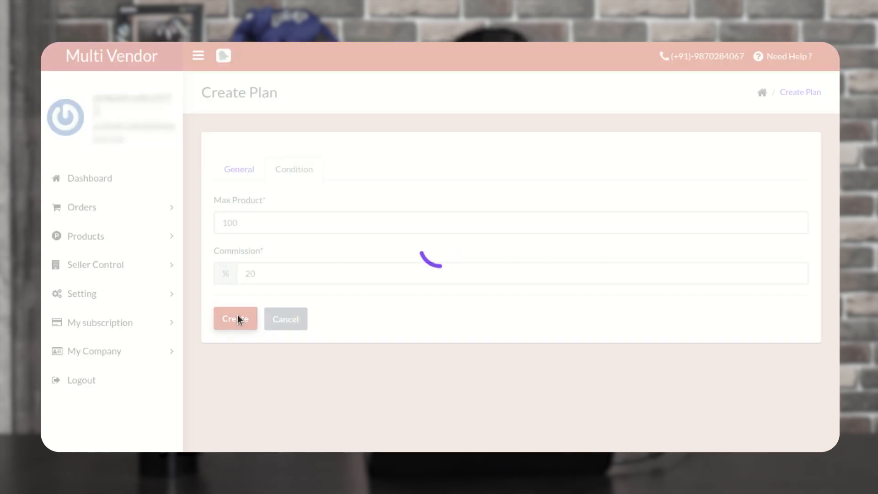
click(235, 318)
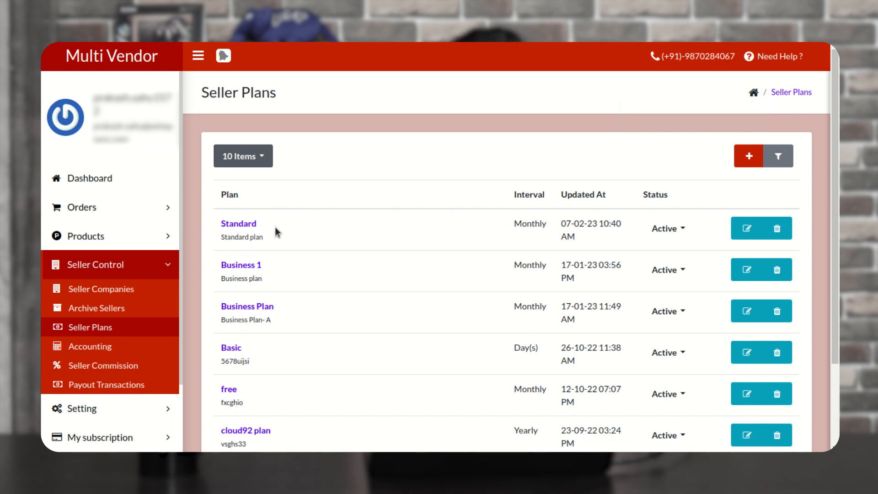
mouse_move(242, 235)
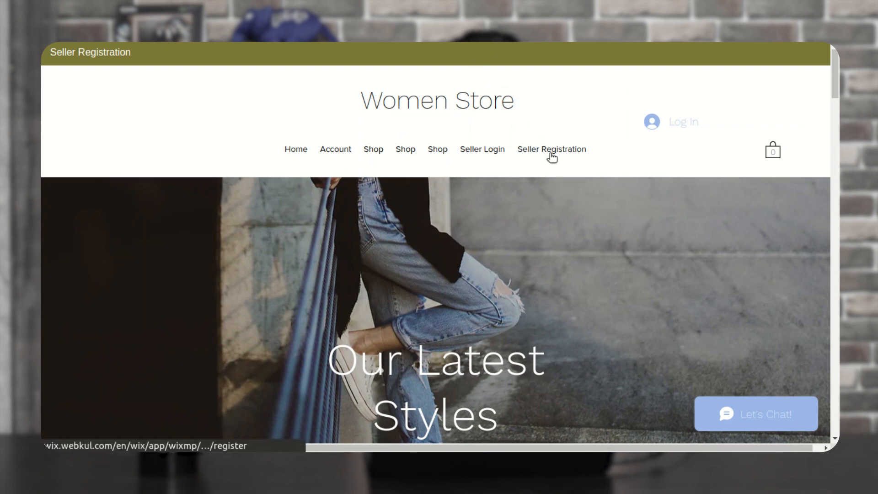
View the Choose Plan dropdown on Seller Registration, showing the new Standard ₹999 monthly plan
click(551, 149)
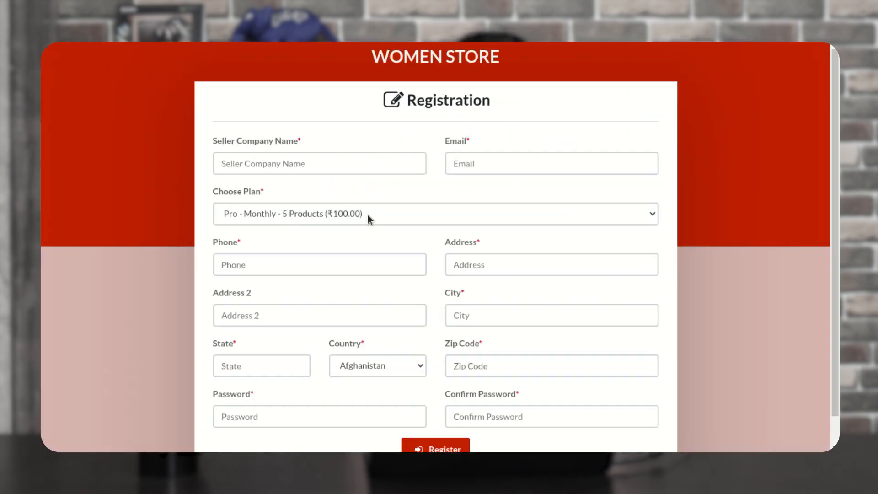
click(436, 213)
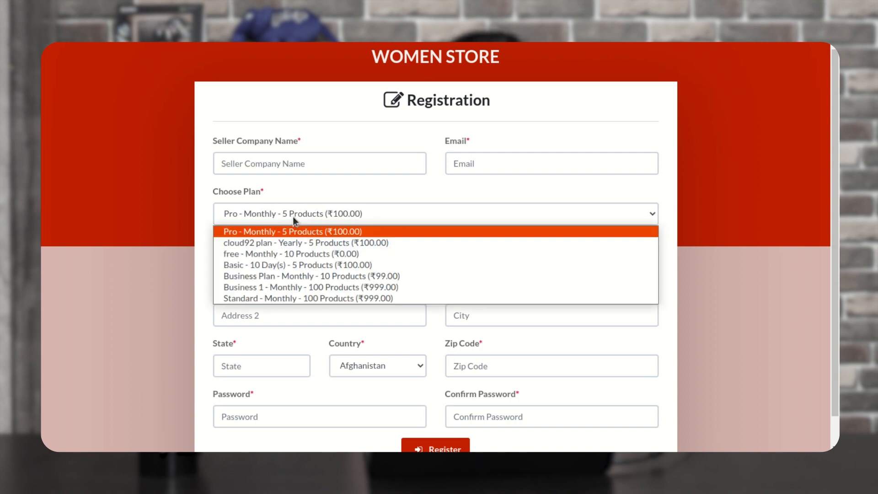